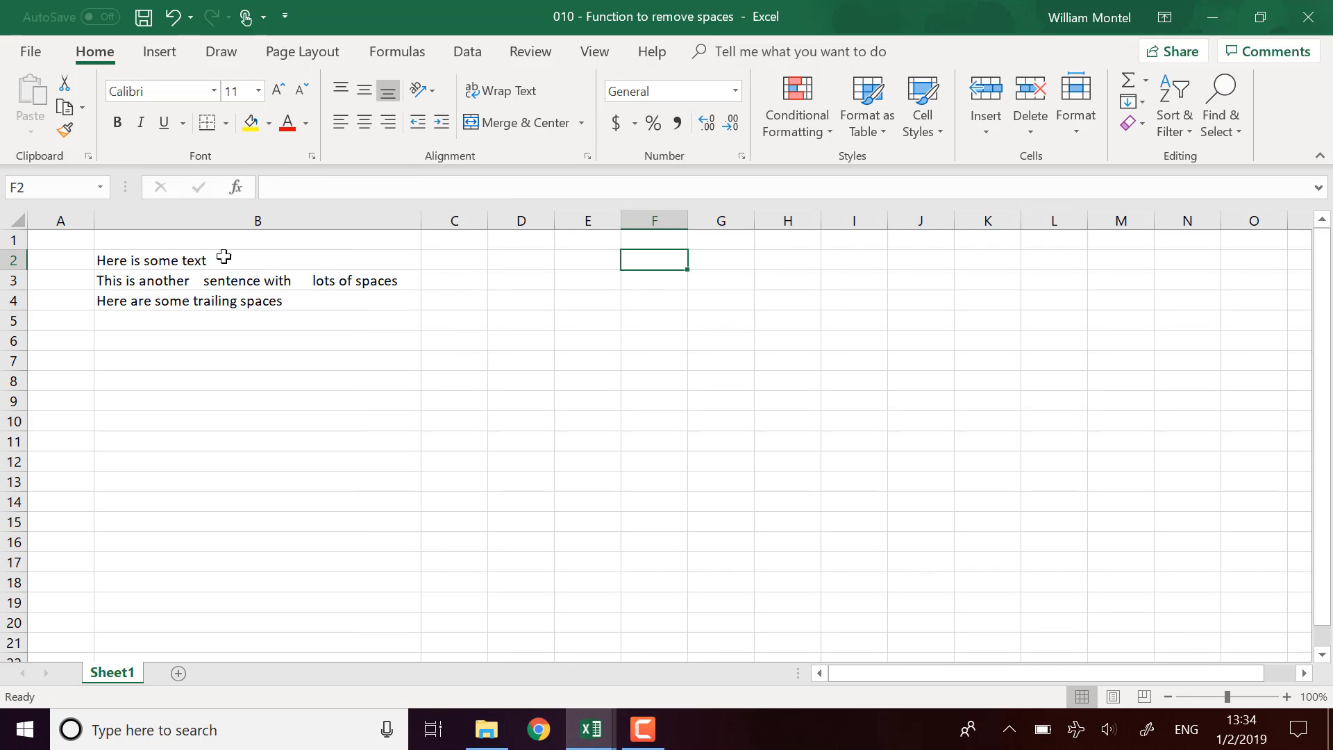
{"action": "mouse_move", "coordinate": [179, 320]}
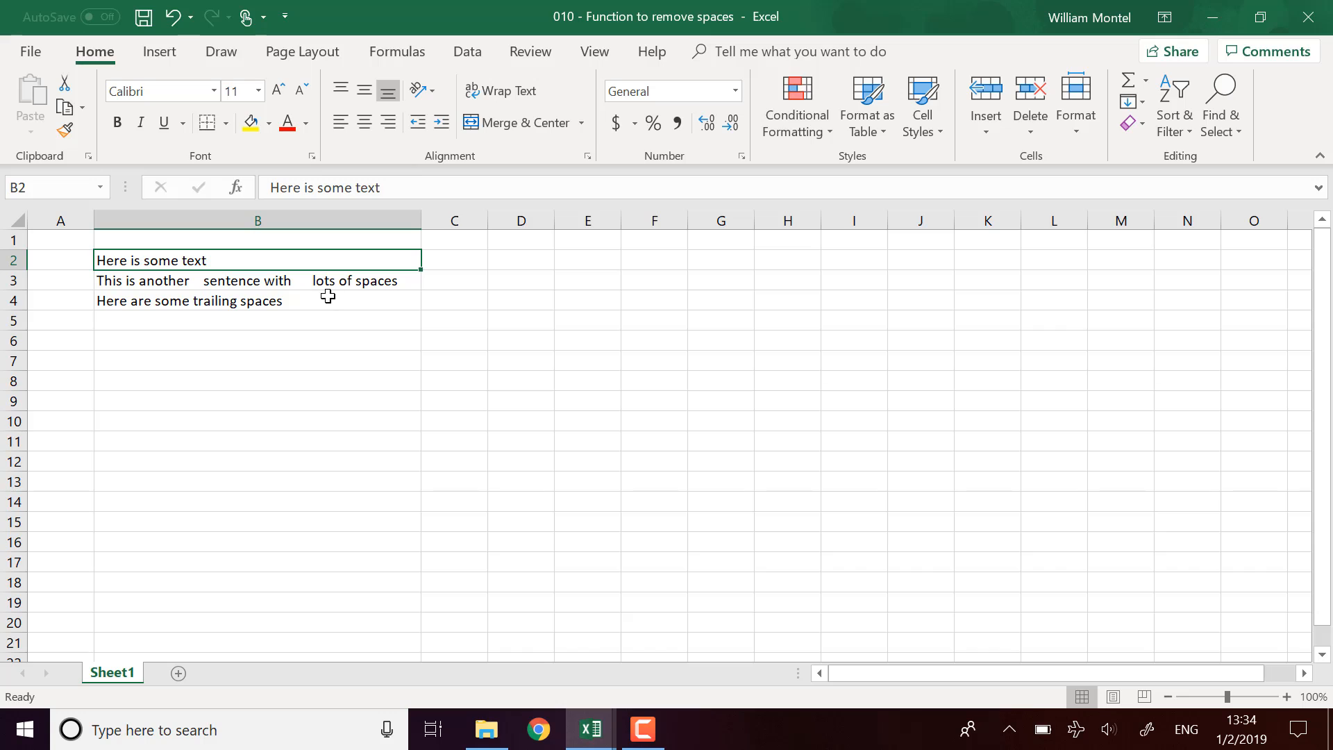
{"action": "mouse_move", "coordinate": [285, 293]}
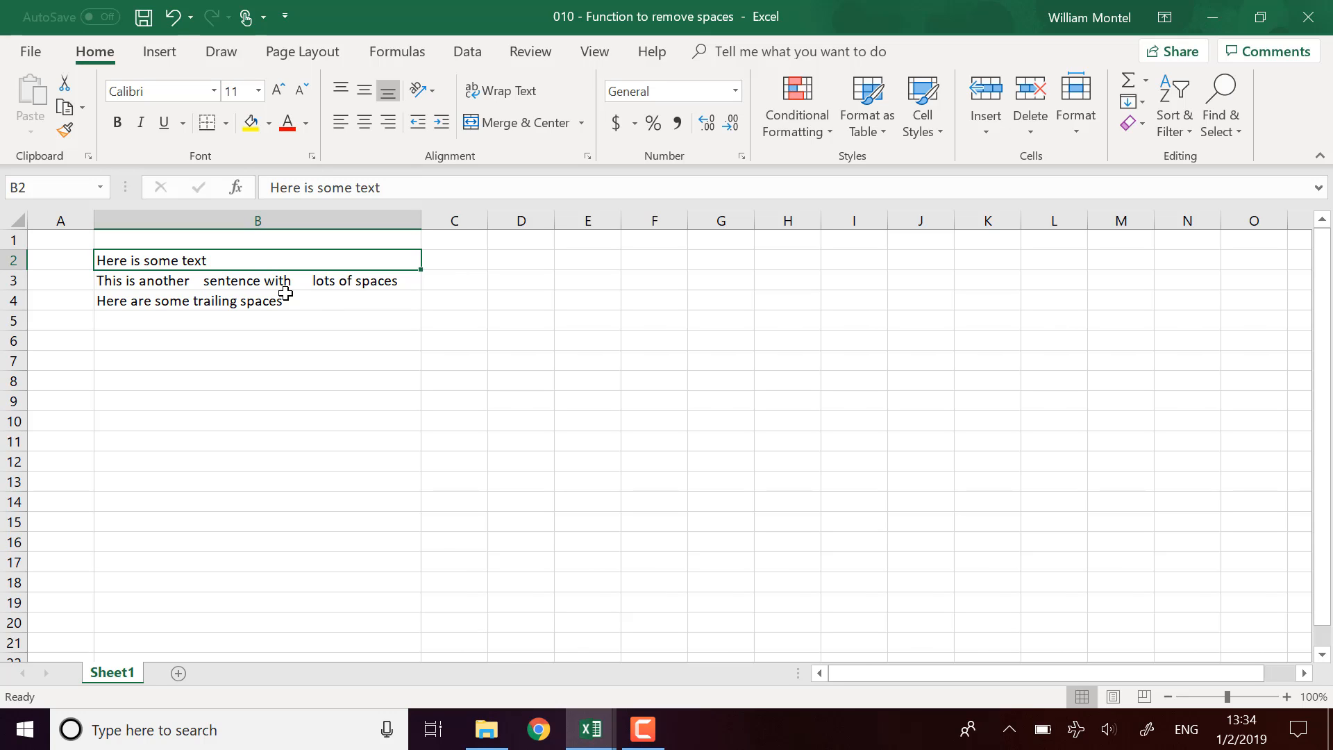
{"action": "mouse_move", "coordinate": [212, 278]}
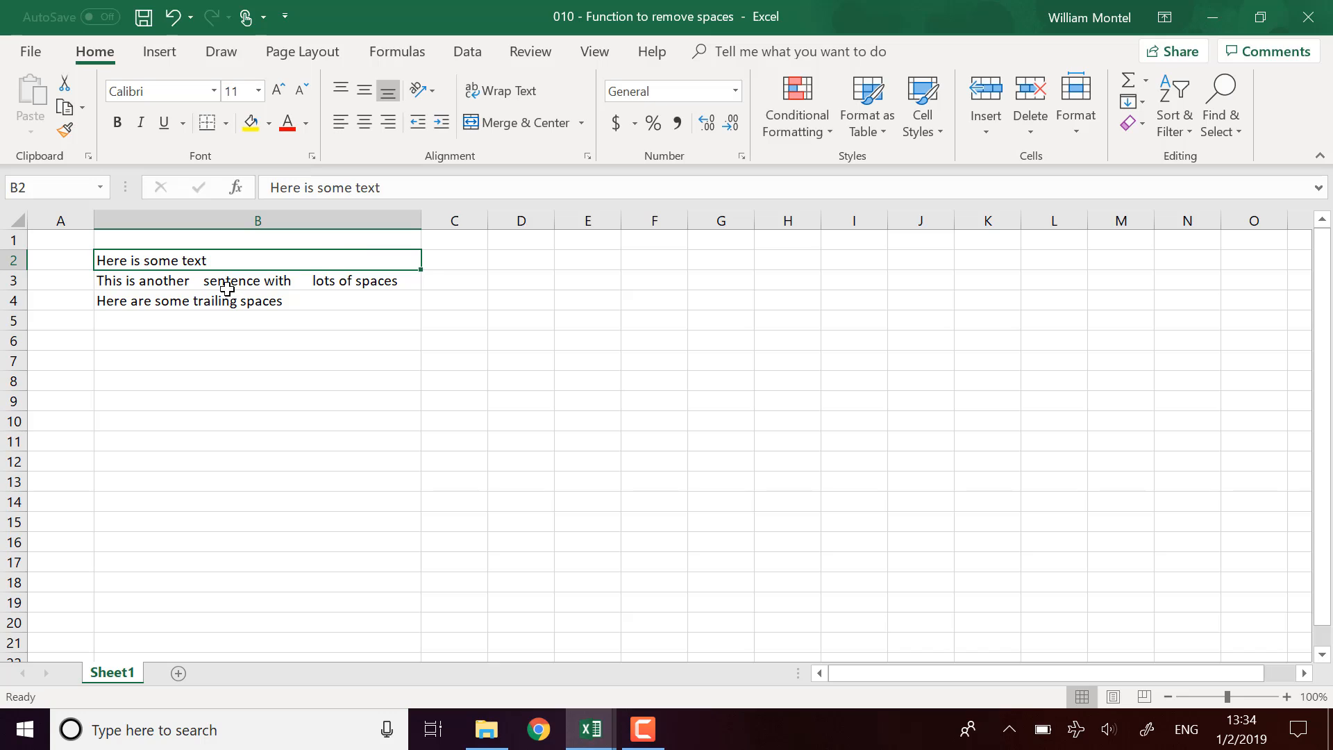
- Enter =TRIM(B2) in D2 to strip the extra spaces from the B2 sentence
{"action": "left_click", "coordinate": [255, 280]}
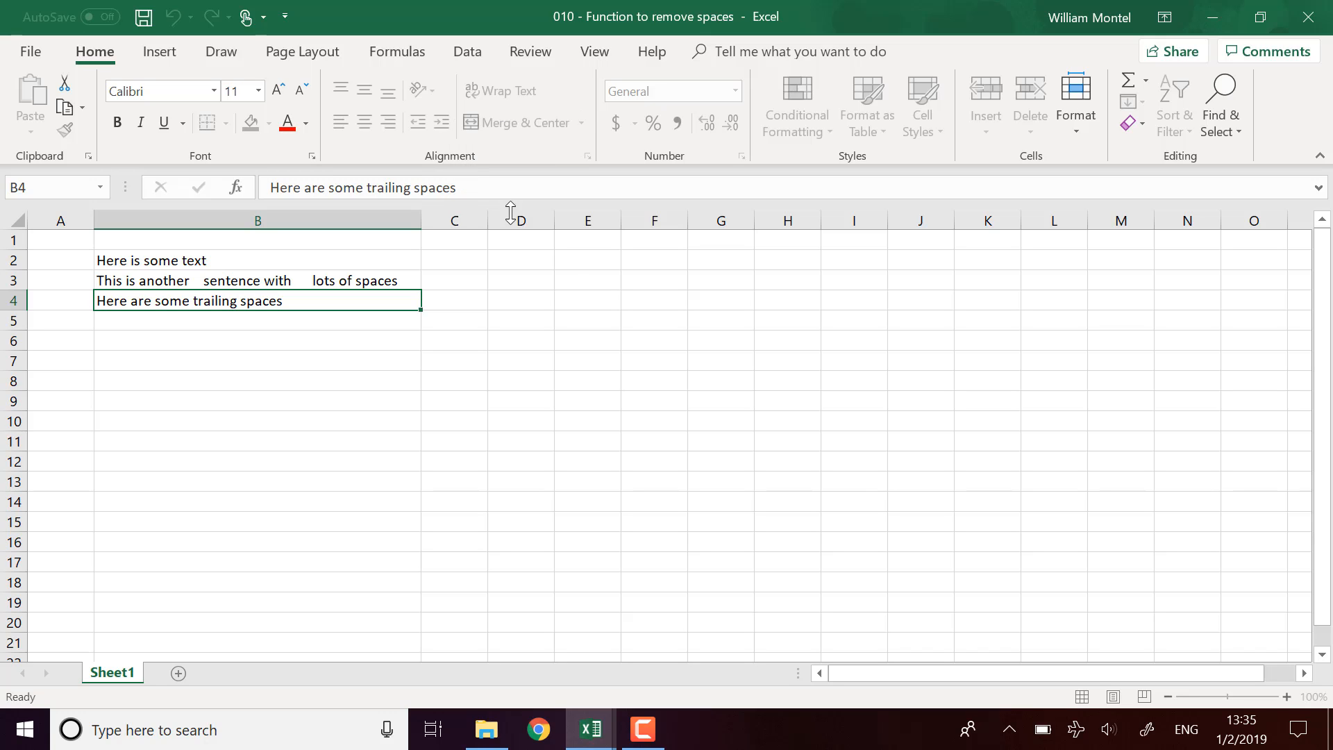
{"action": "left_click", "coordinate": [520, 260]}
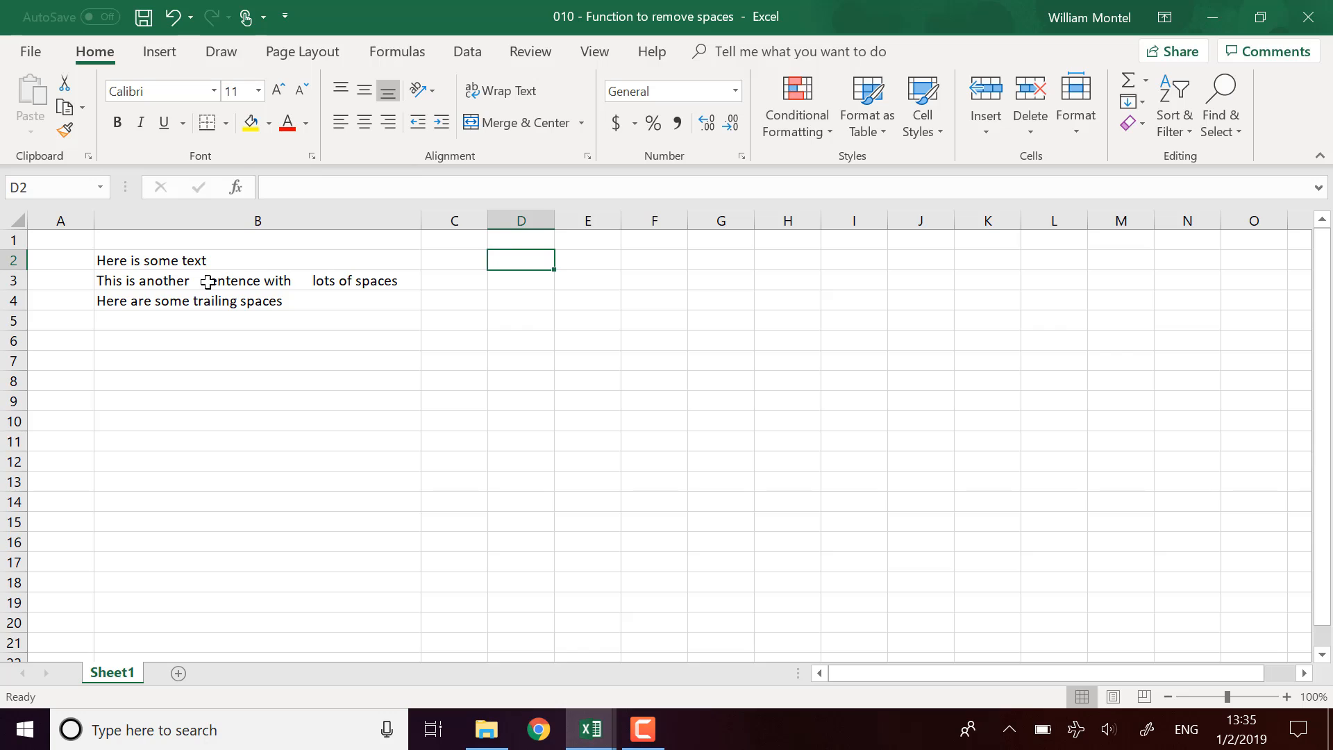
{"action": "mouse_move", "coordinate": [310, 300]}
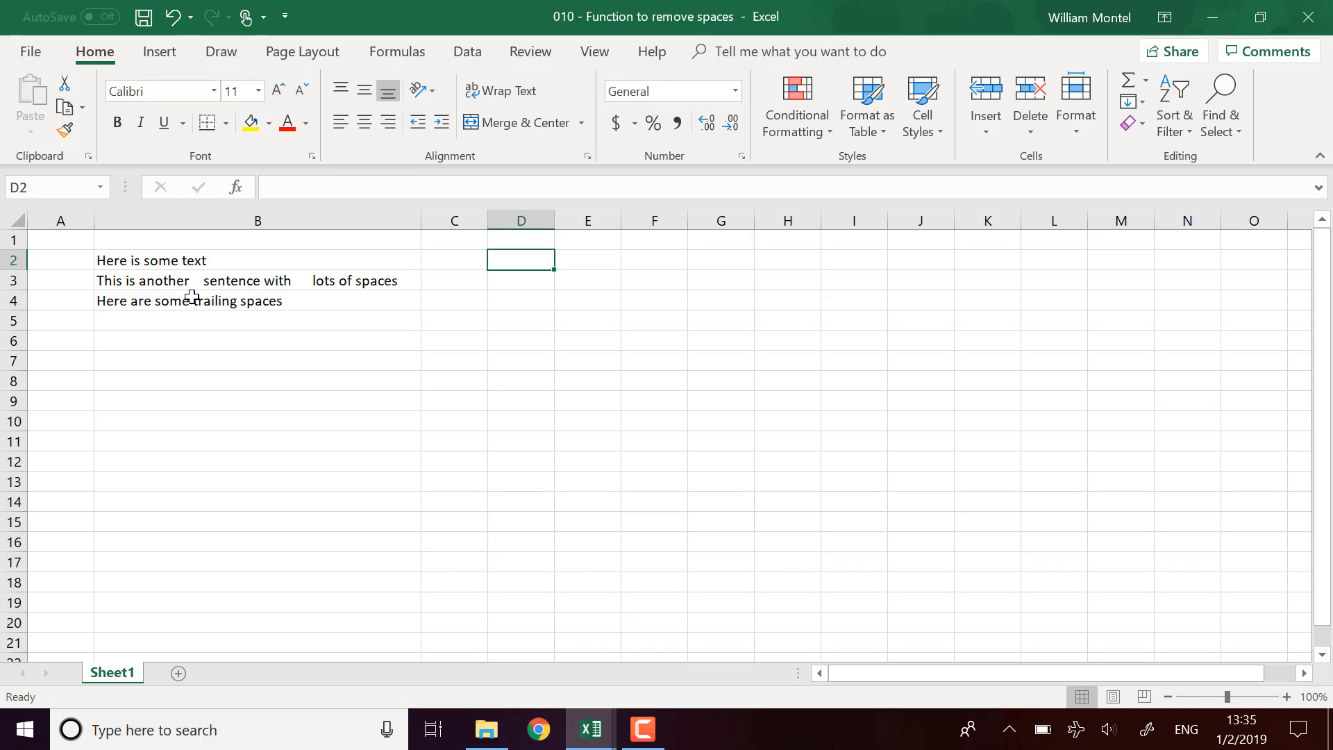
{"action": "type", "text": "="}
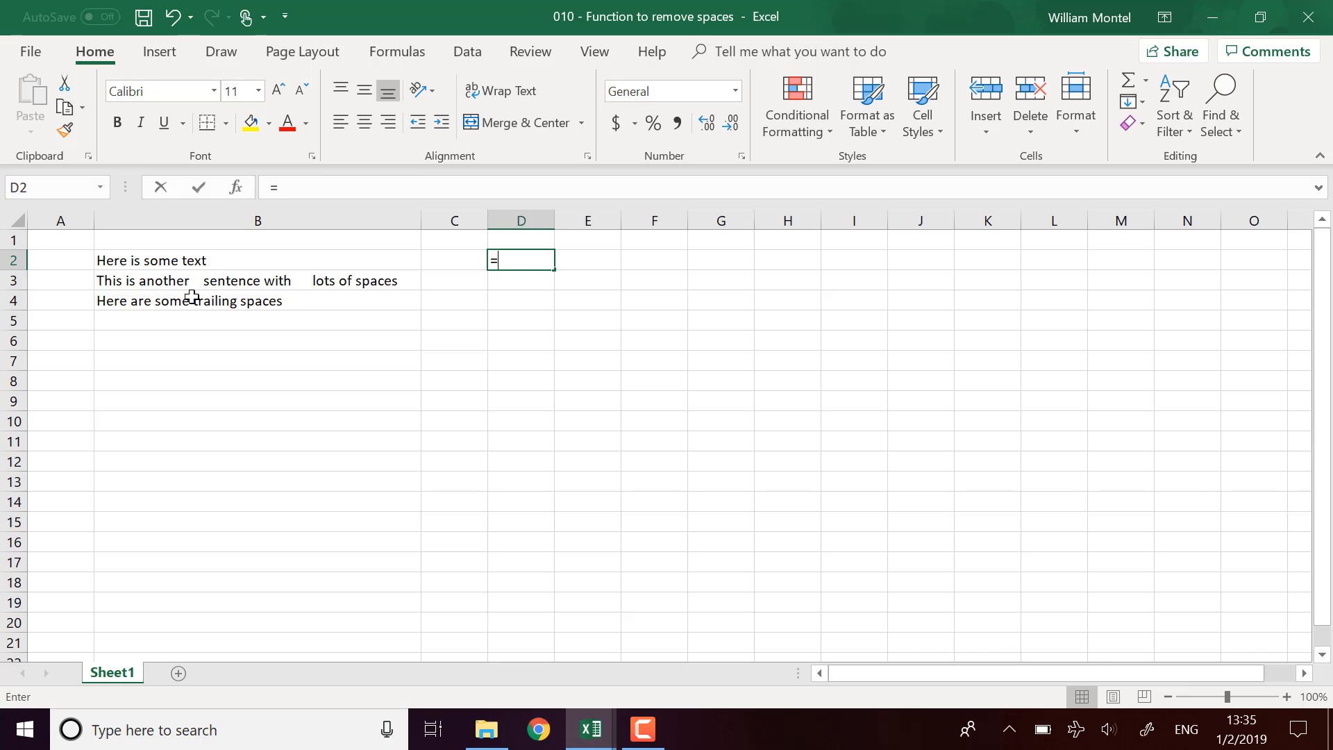
{"action": "type", "text": "trim("}
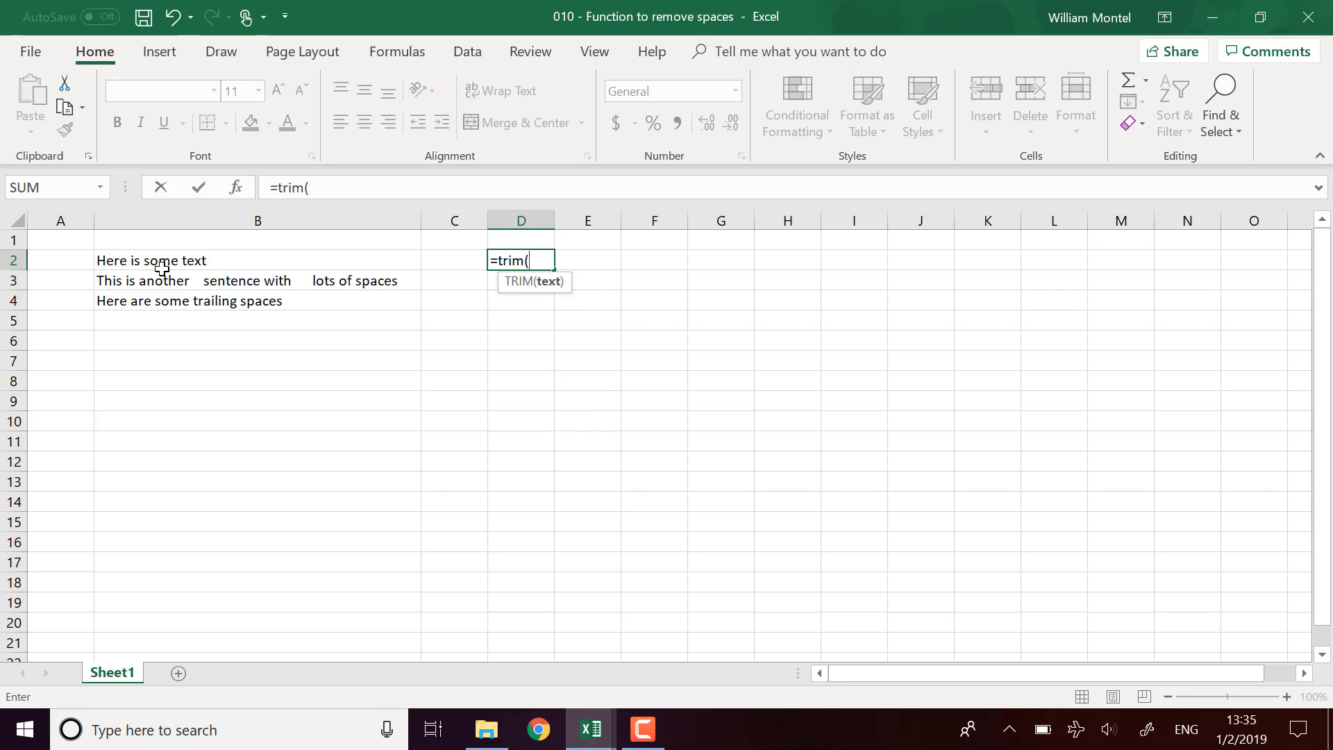
{"action": "left_click", "coordinate": [151, 260]}
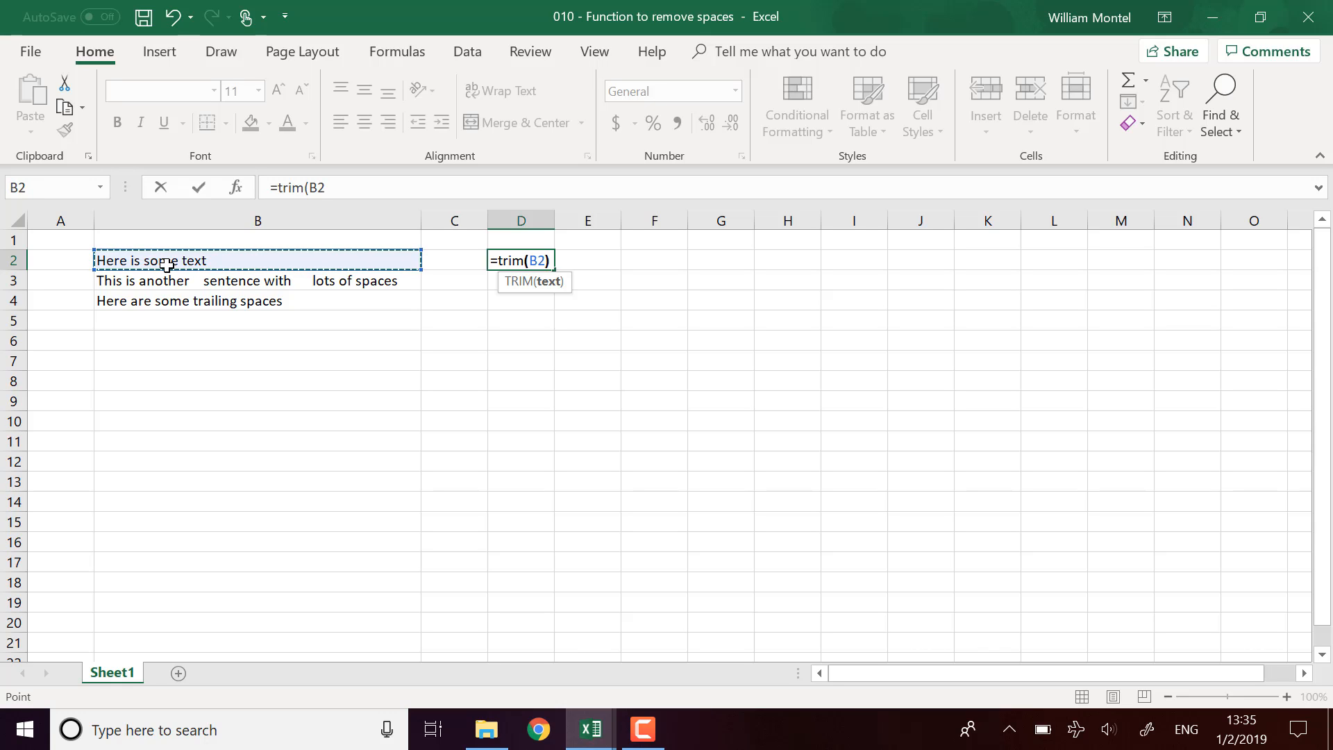
{"action": "key", "text": "Enter"}
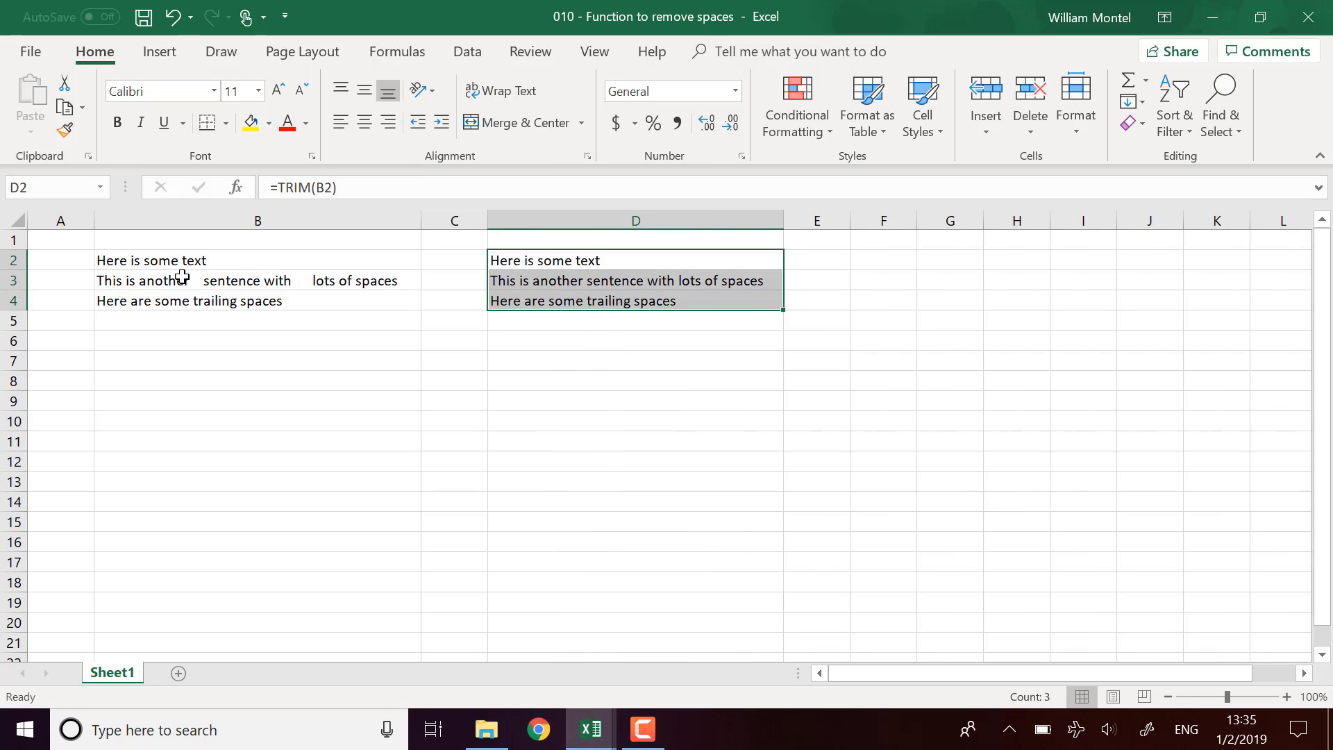
{"action": "mouse_move", "coordinate": [576, 280]}
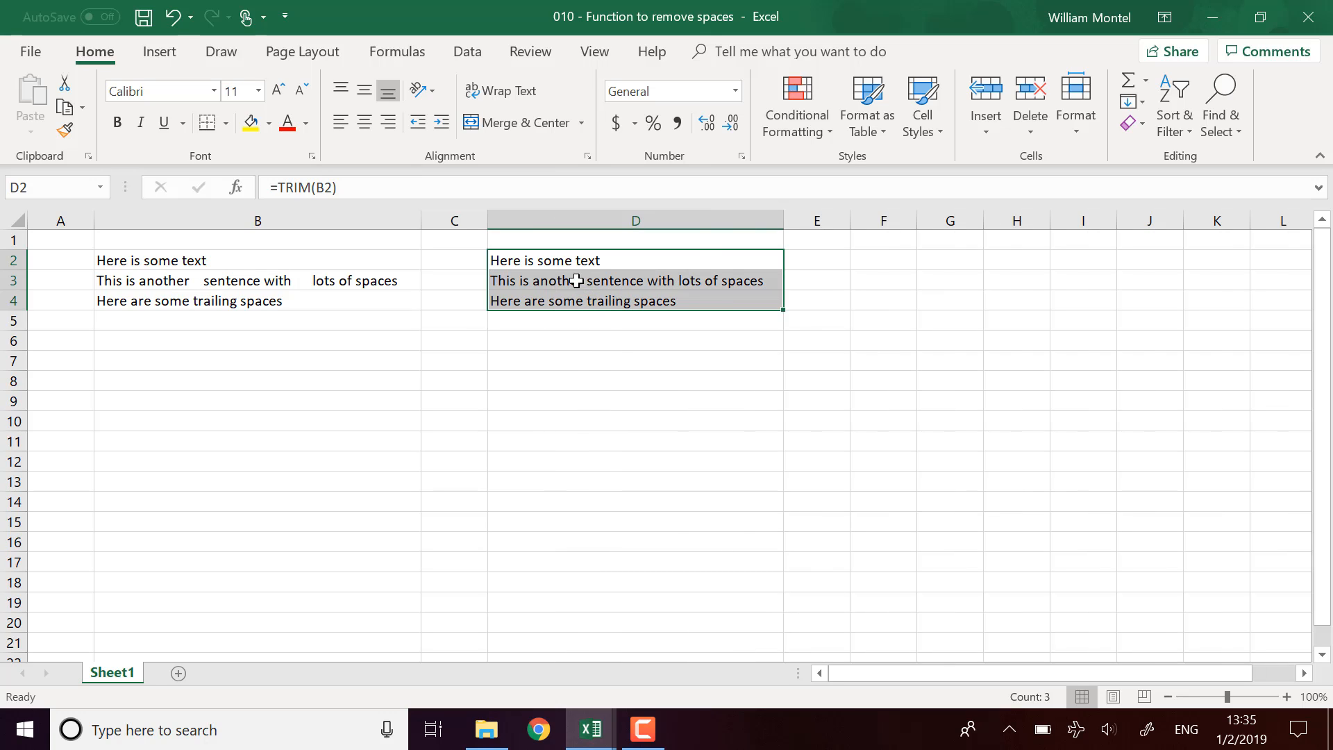
{"action": "mouse_move", "coordinate": [662, 296]}
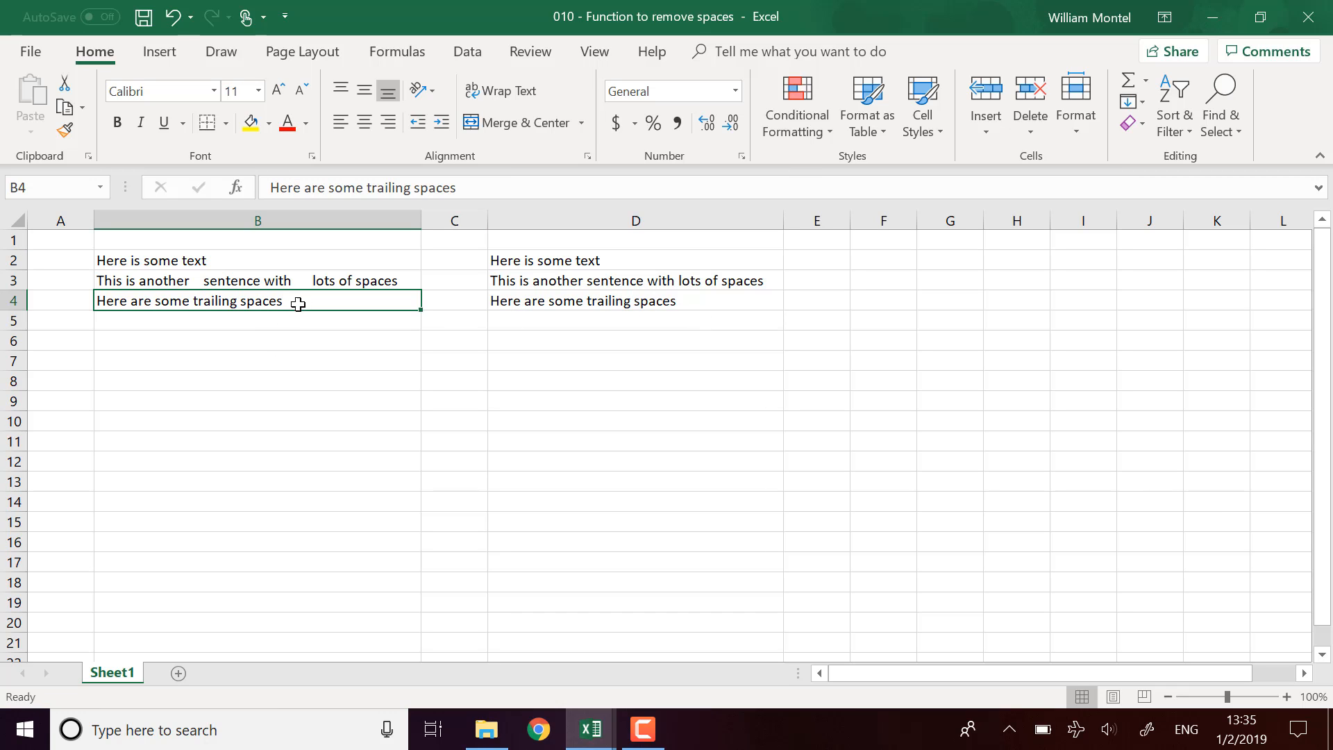
- Paste the trimmed D4 sentence into D6 as a plain value via Paste Special > Values
{"action": "left_click", "coordinate": [634, 300]}
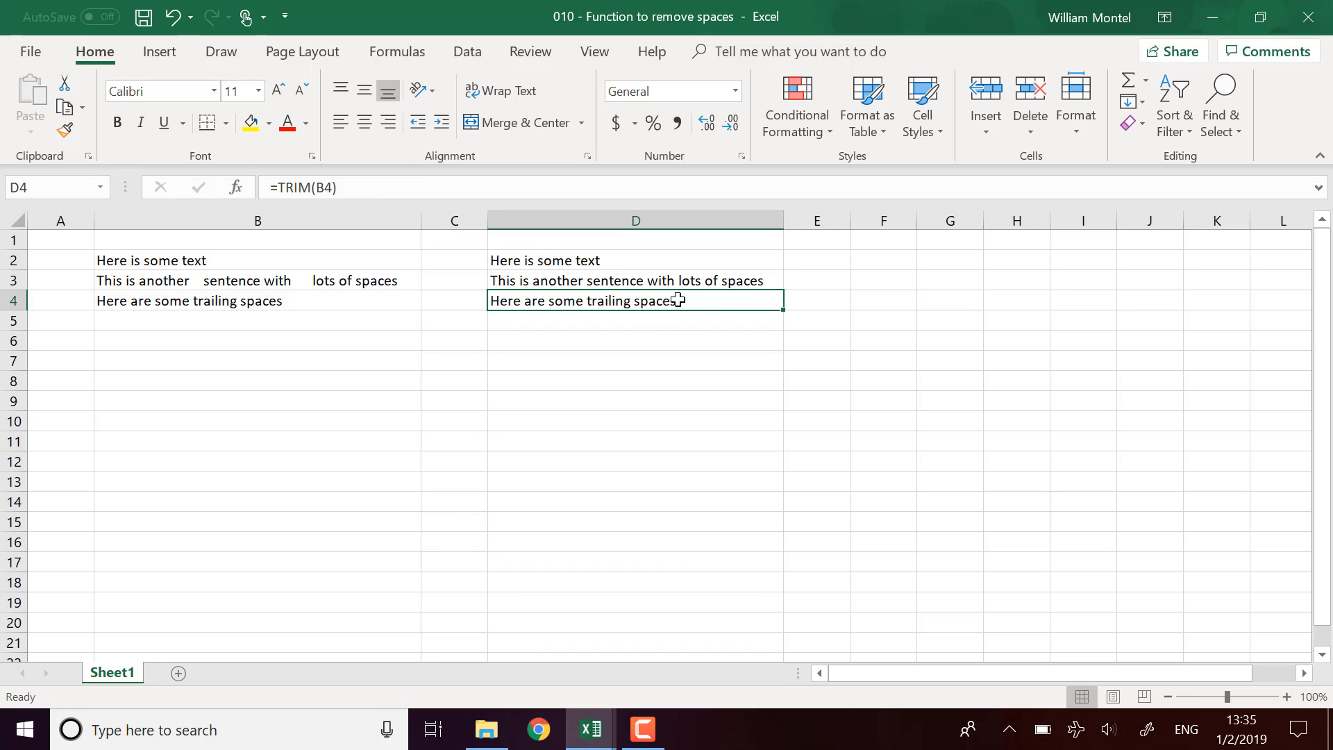
{"action": "mouse_move", "coordinate": [607, 259]}
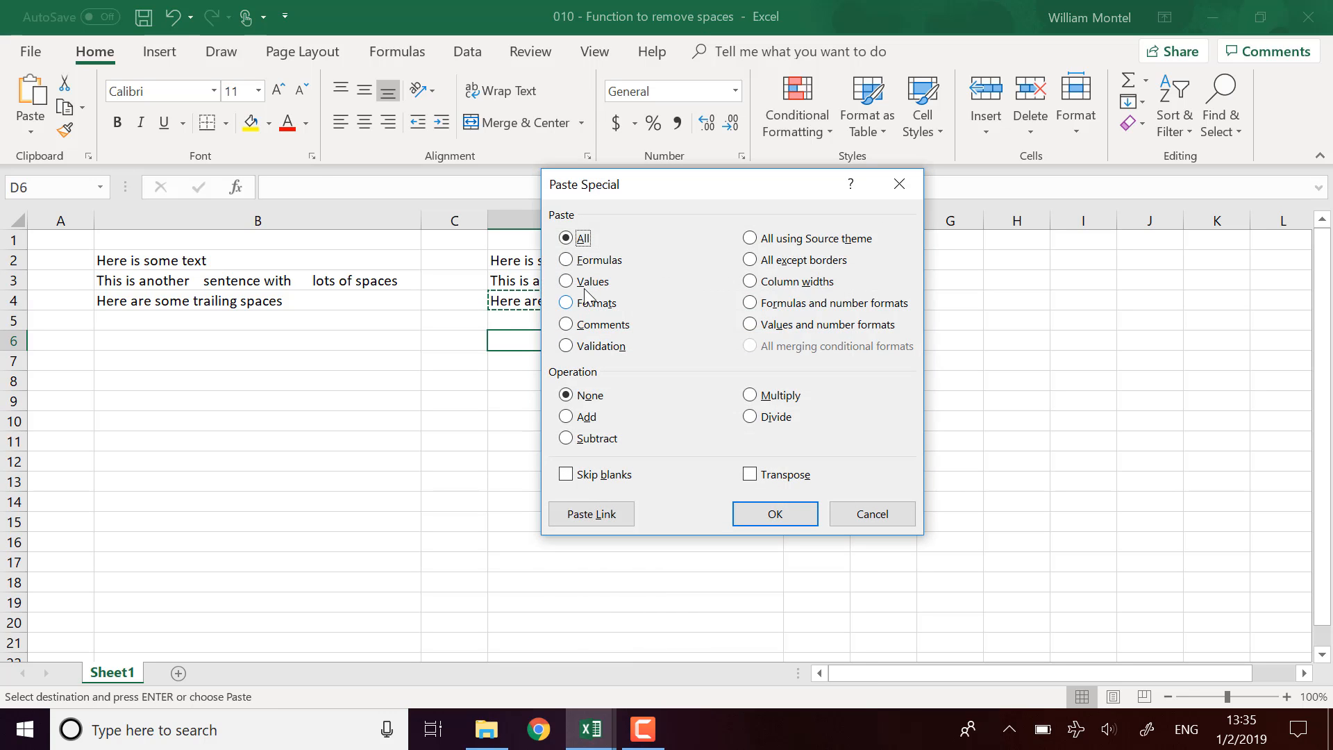
{"action": "left_click", "coordinate": [773, 514]}
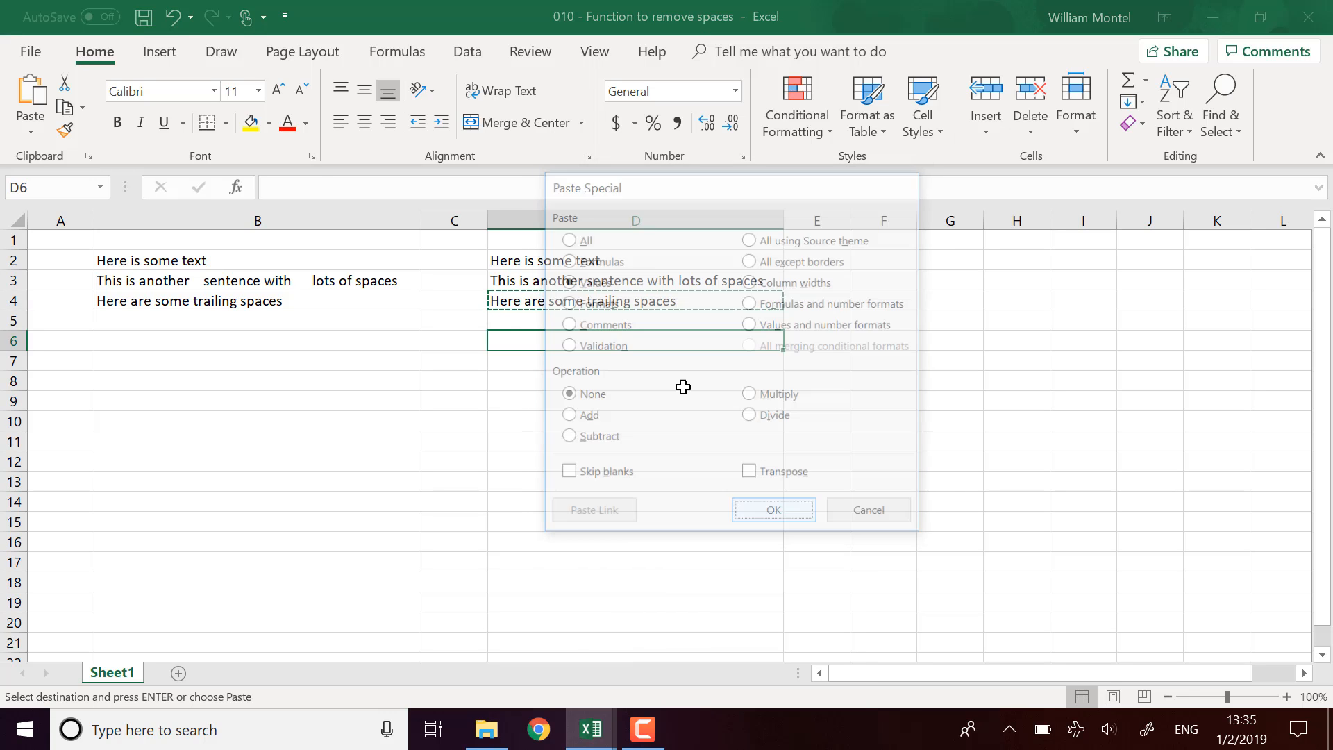
{"action": "left_click", "coordinate": [772, 510]}
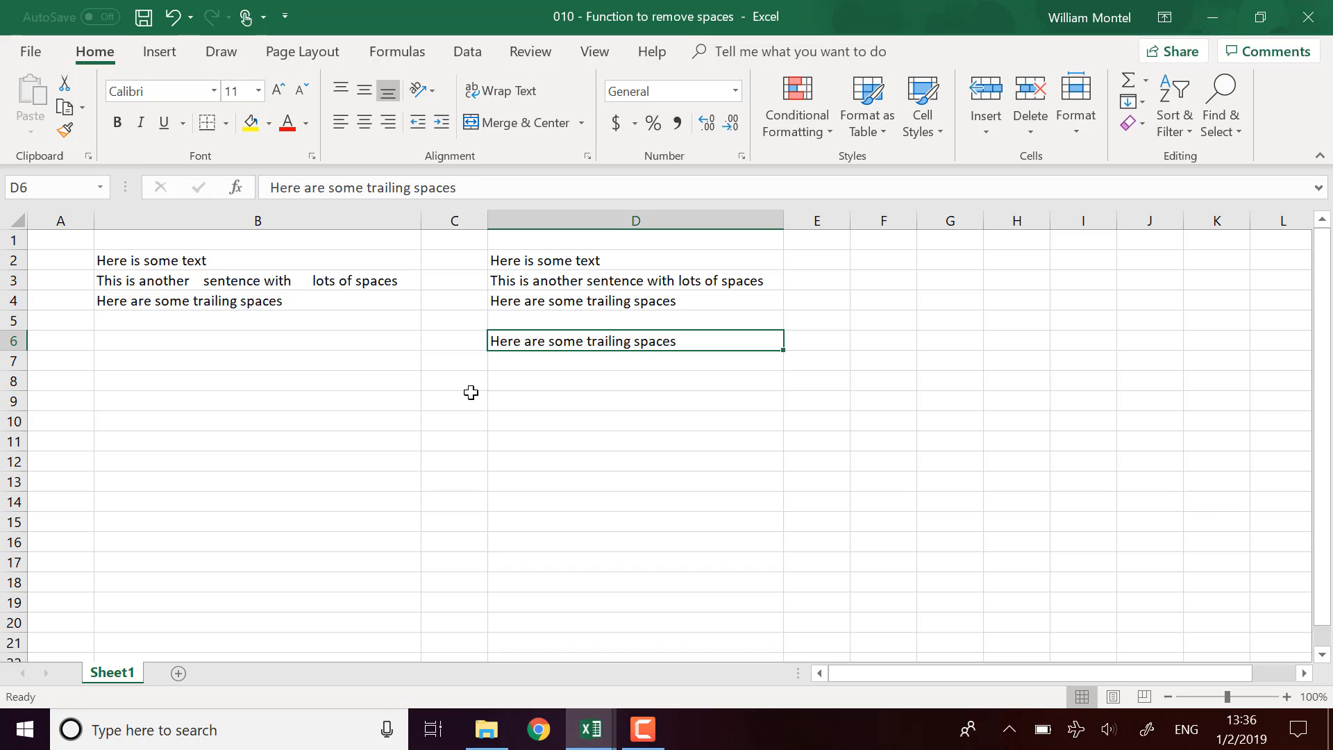
{"action": "mouse_move", "coordinate": [601, 306]}
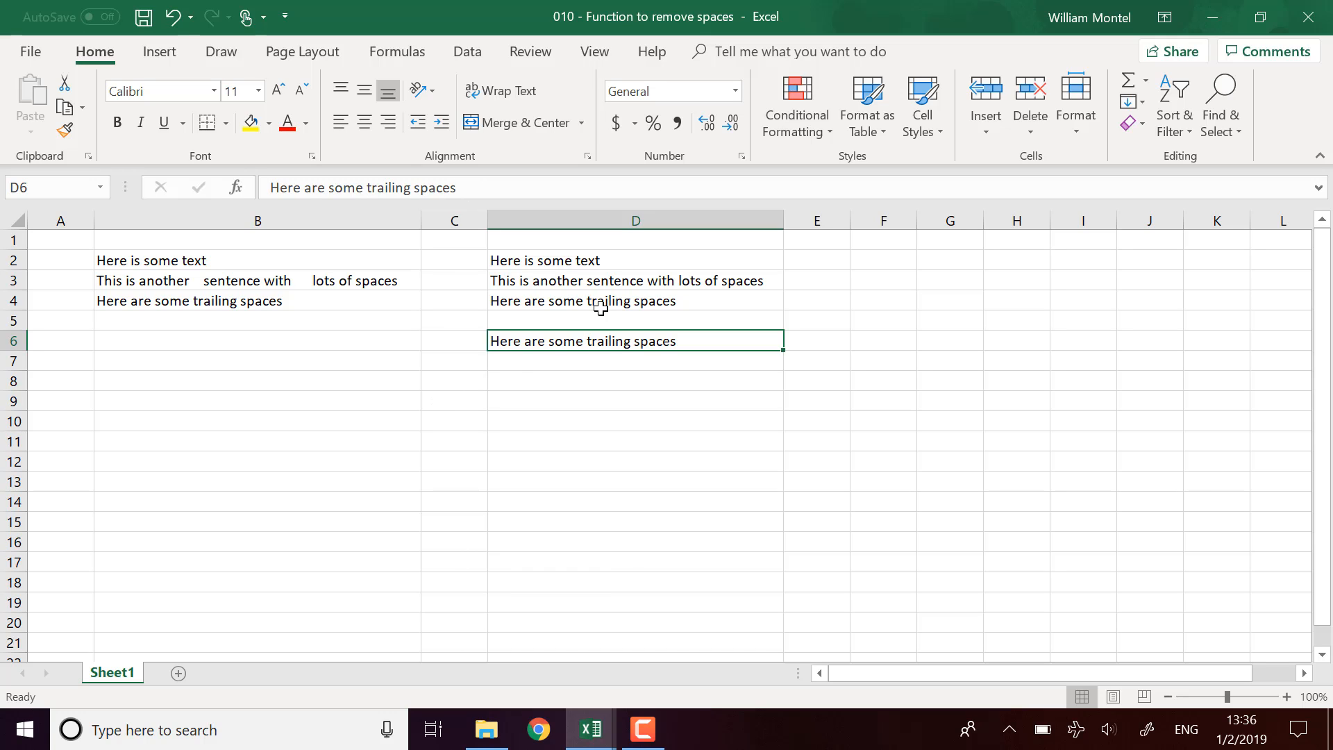
{"action": "mouse_move", "coordinate": [690, 304]}
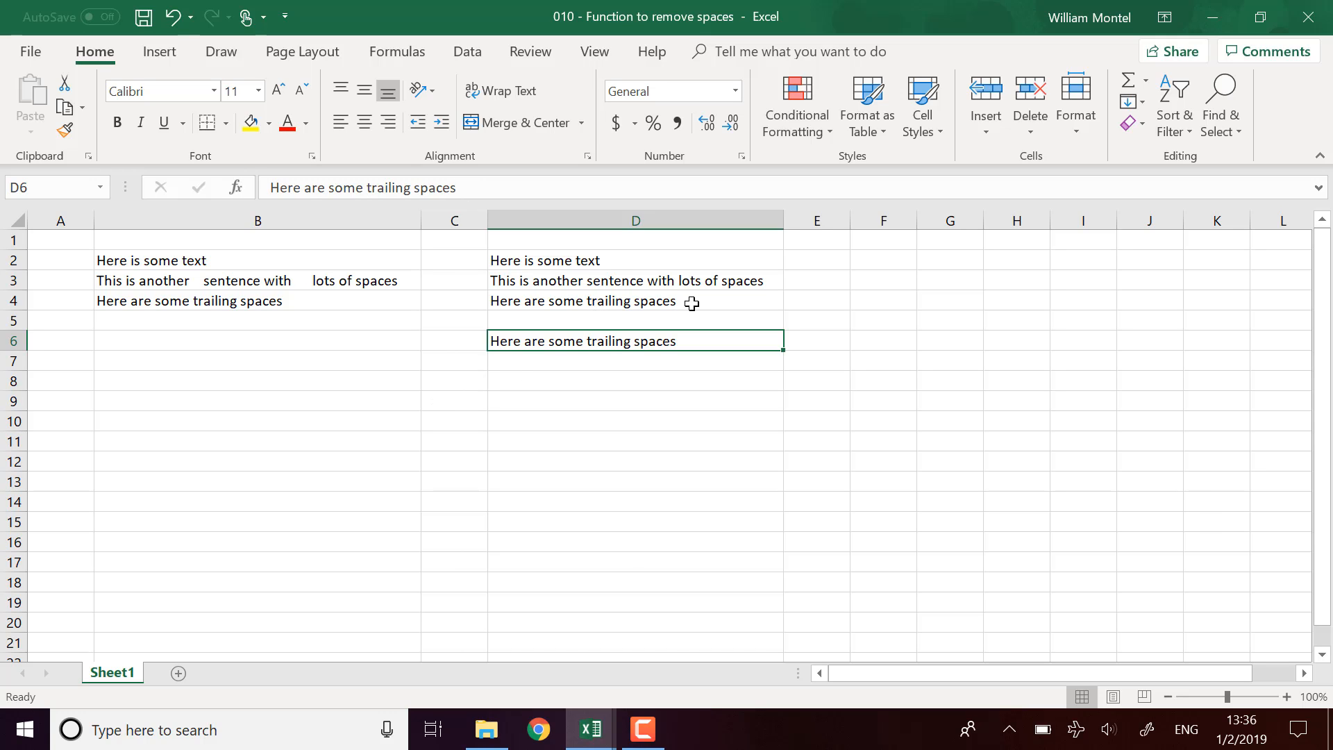
{"action": "mouse_move", "coordinate": [713, 310]}
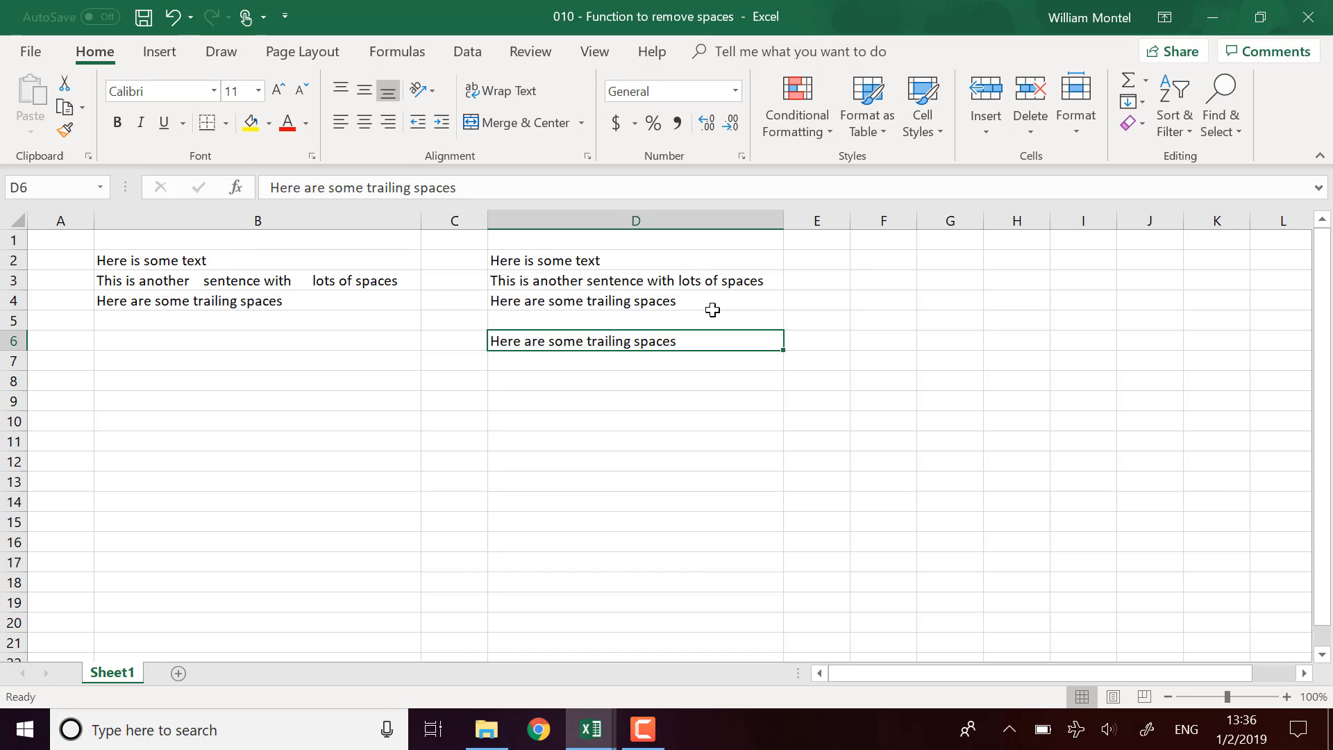
{"action": "mouse_move", "coordinate": [876, 275]}
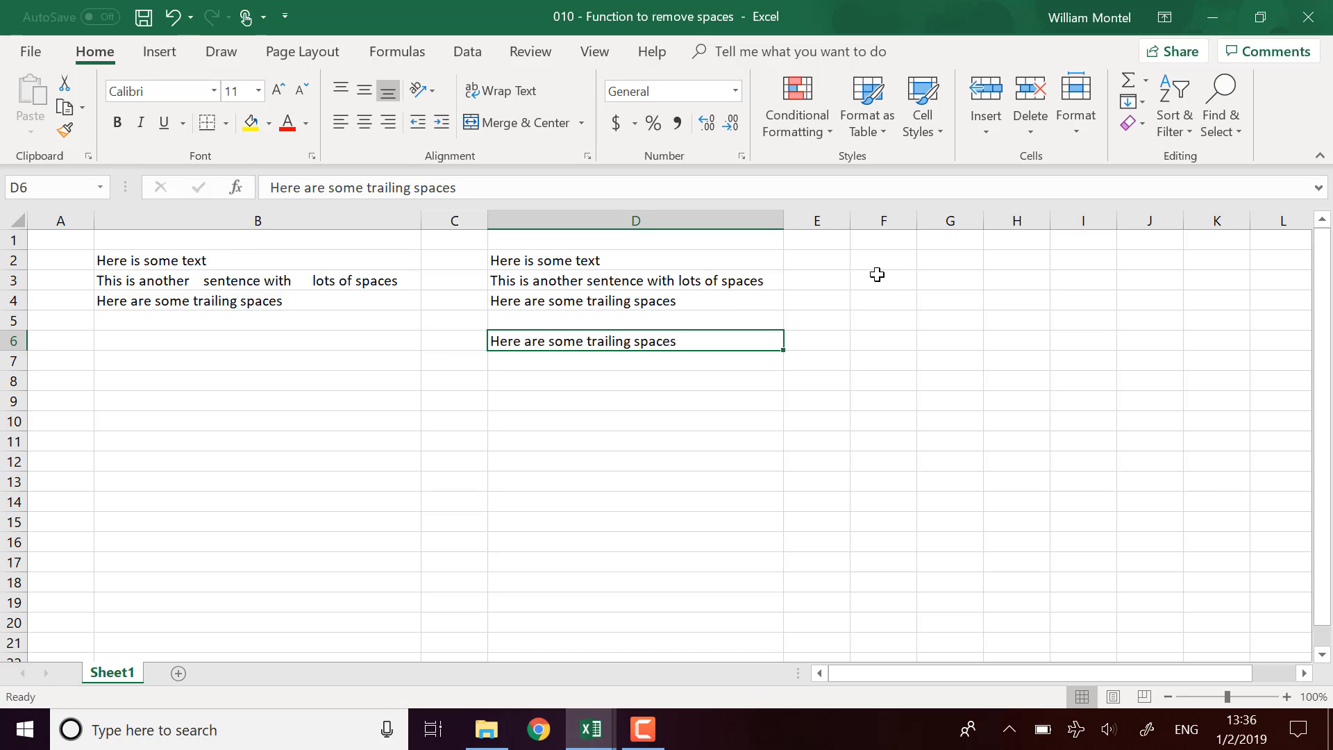
- Enter =SUBSTITUTE(B2," ","") in F2 to remove every space from the B2 text
{"action": "left_click", "coordinate": [883, 259]}
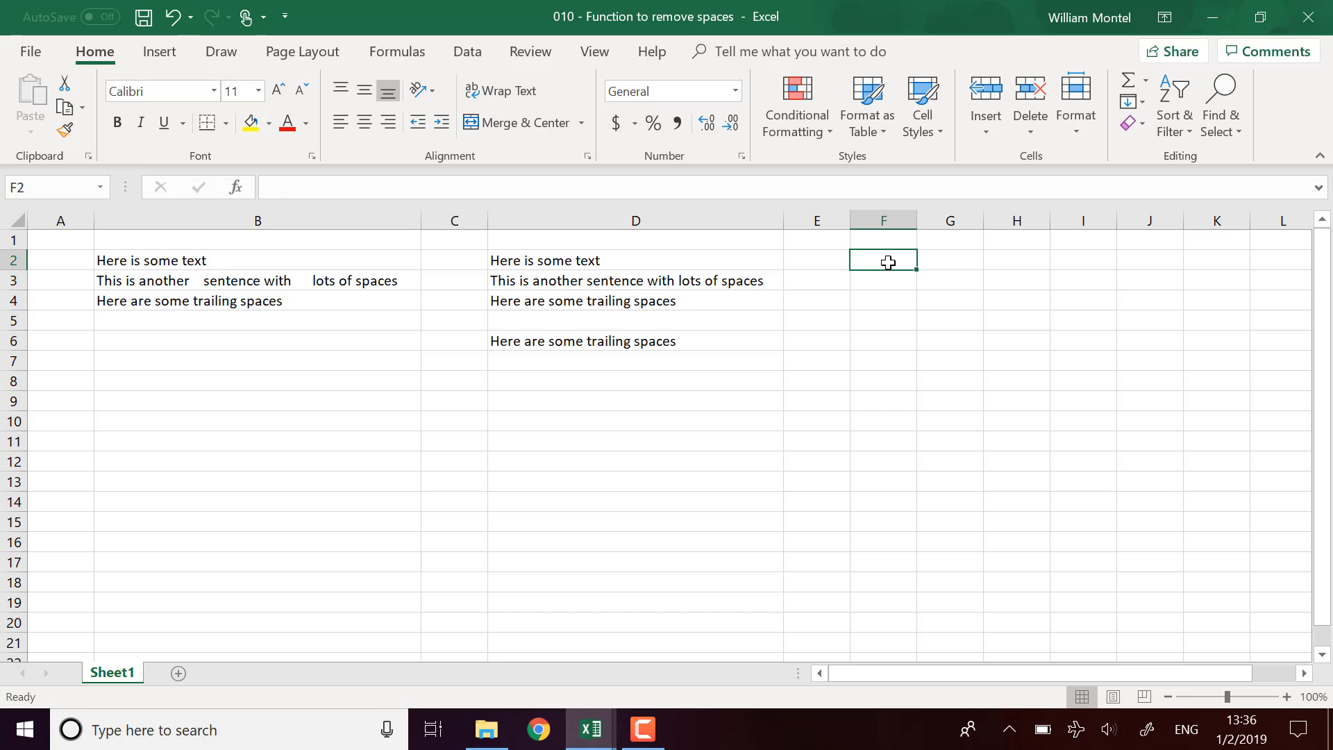
{"action": "type", "text": "=subs"}
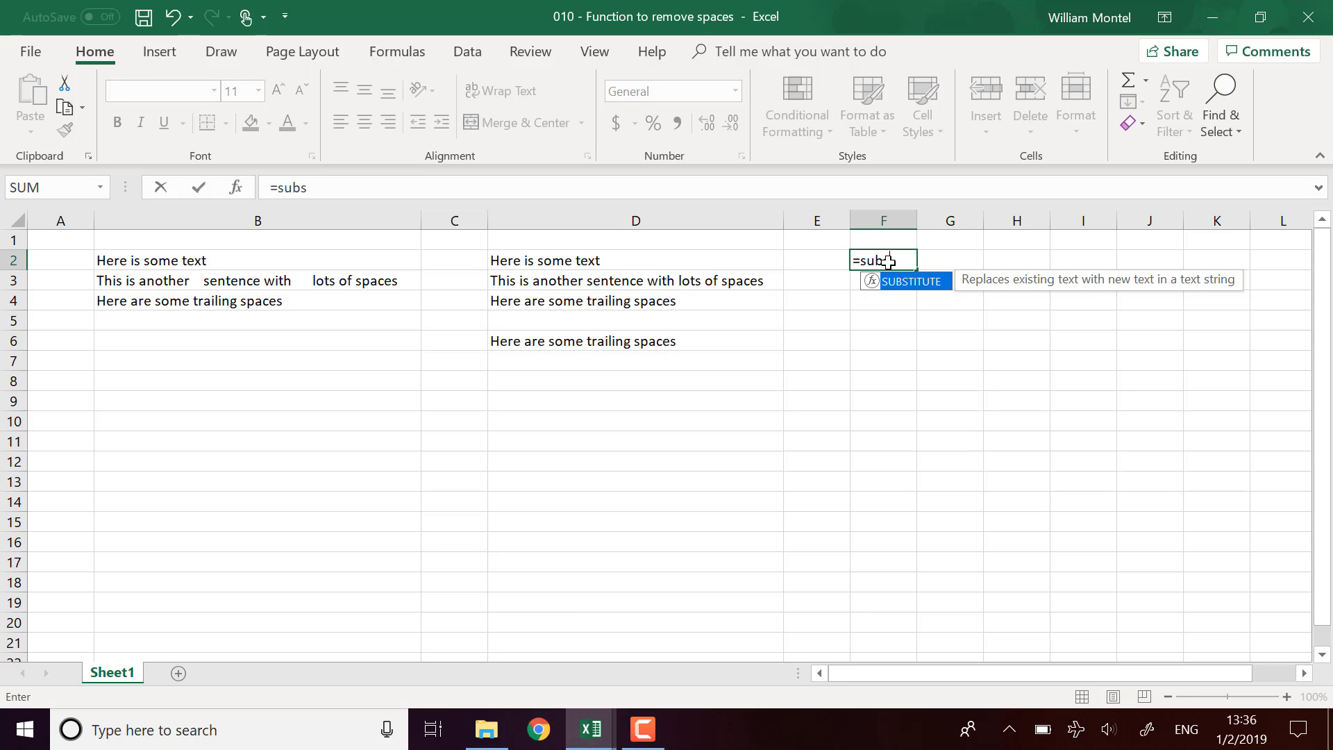
{"action": "type", "text": "TITUTE(("}
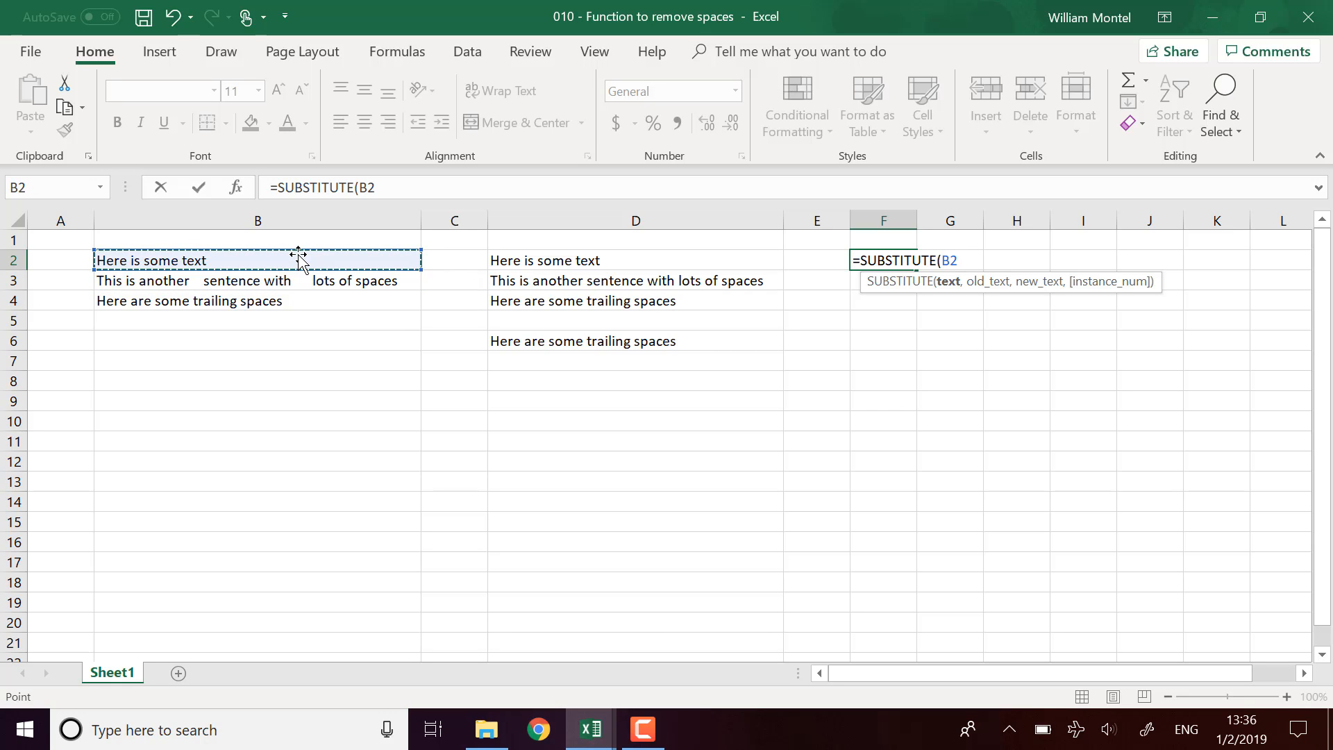
{"action": "type", "text": ","}
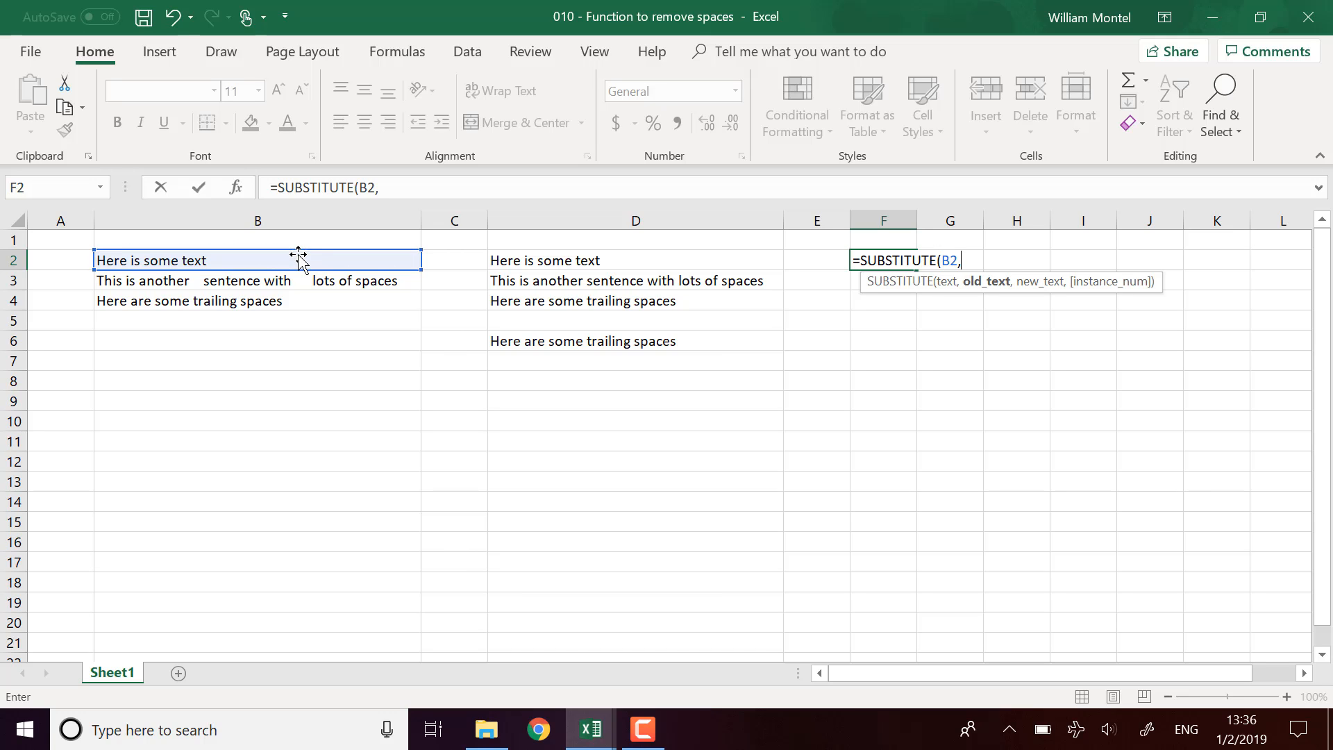
{"action": "type", "text": "\""}
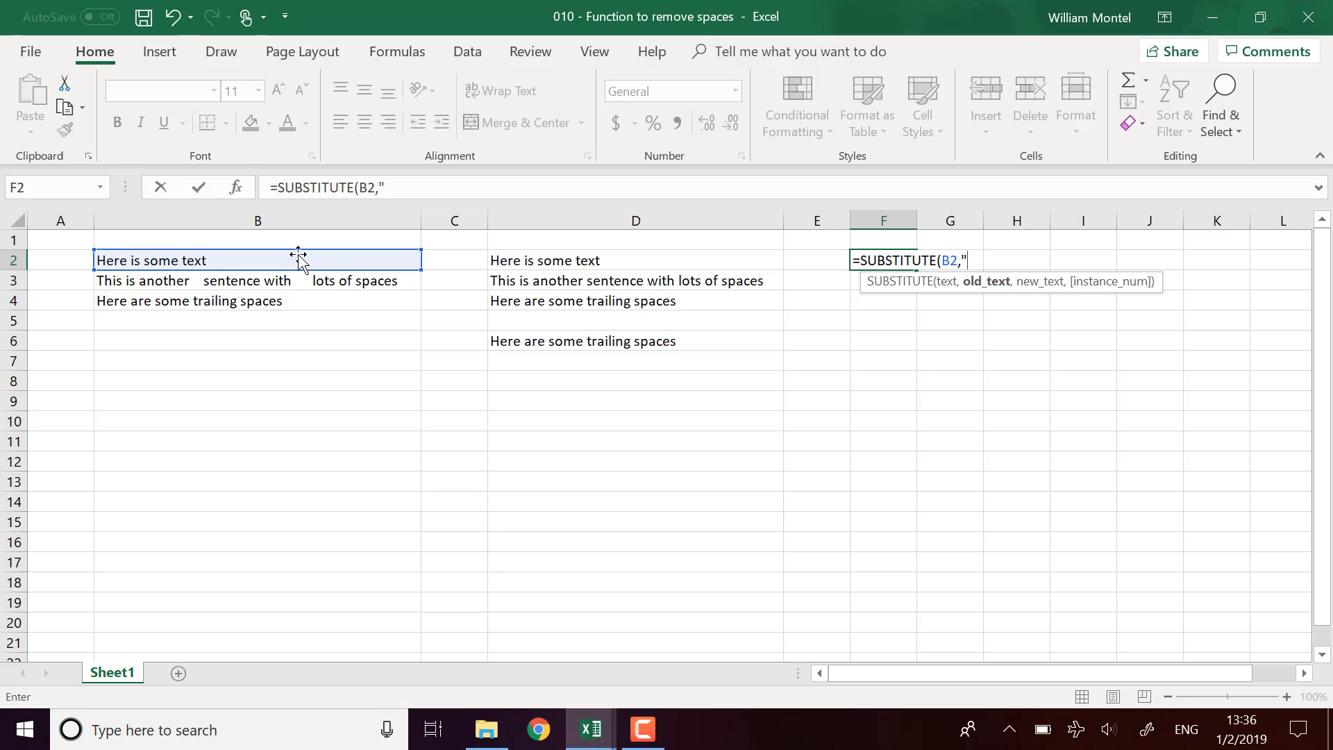
{"action": "type", "text": "\" \","}
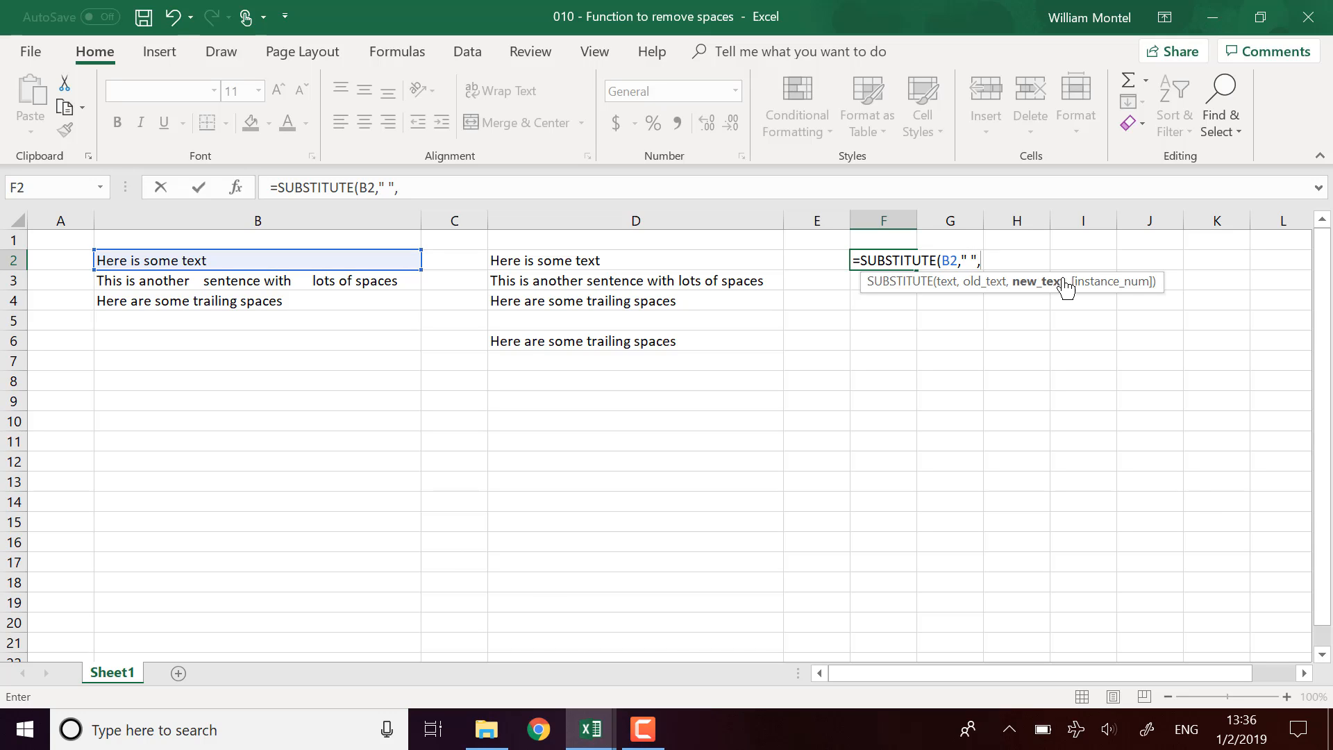
{"action": "mouse_move", "coordinate": [1062, 328]}
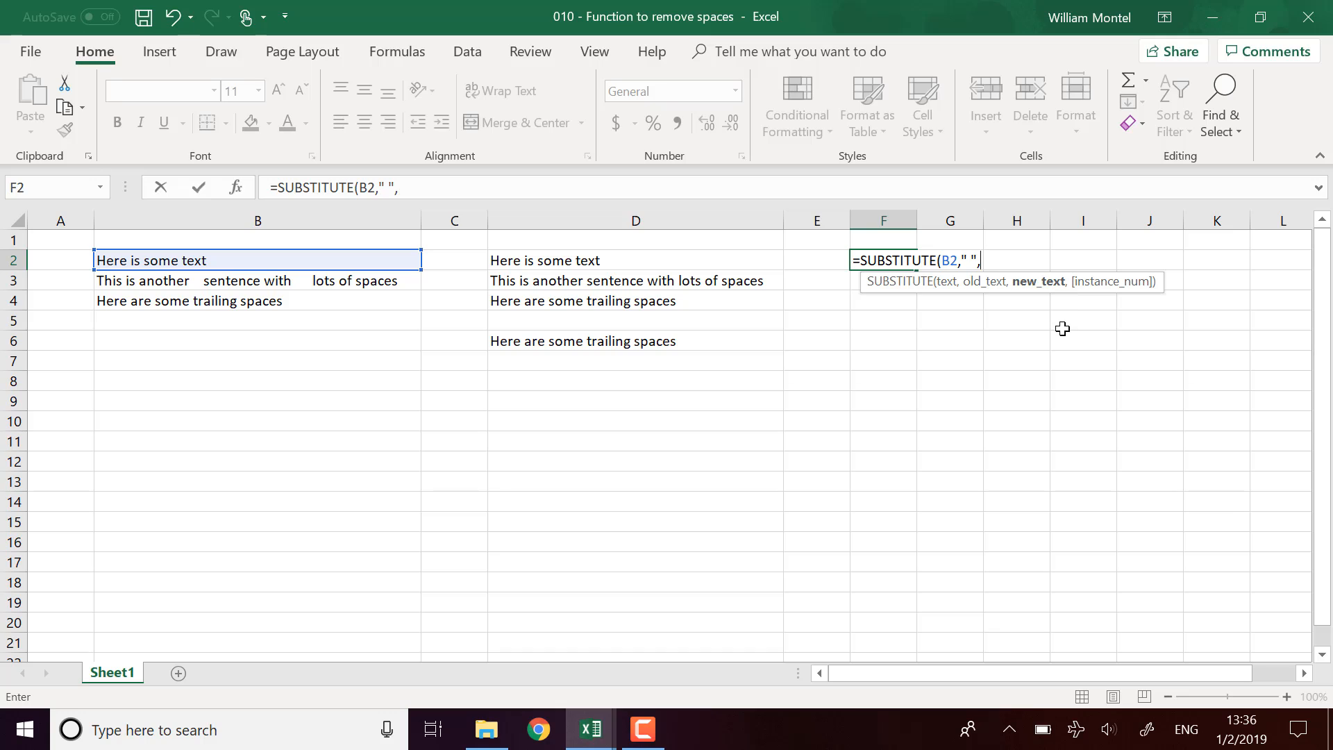
{"action": "type", "text": "\"\""}
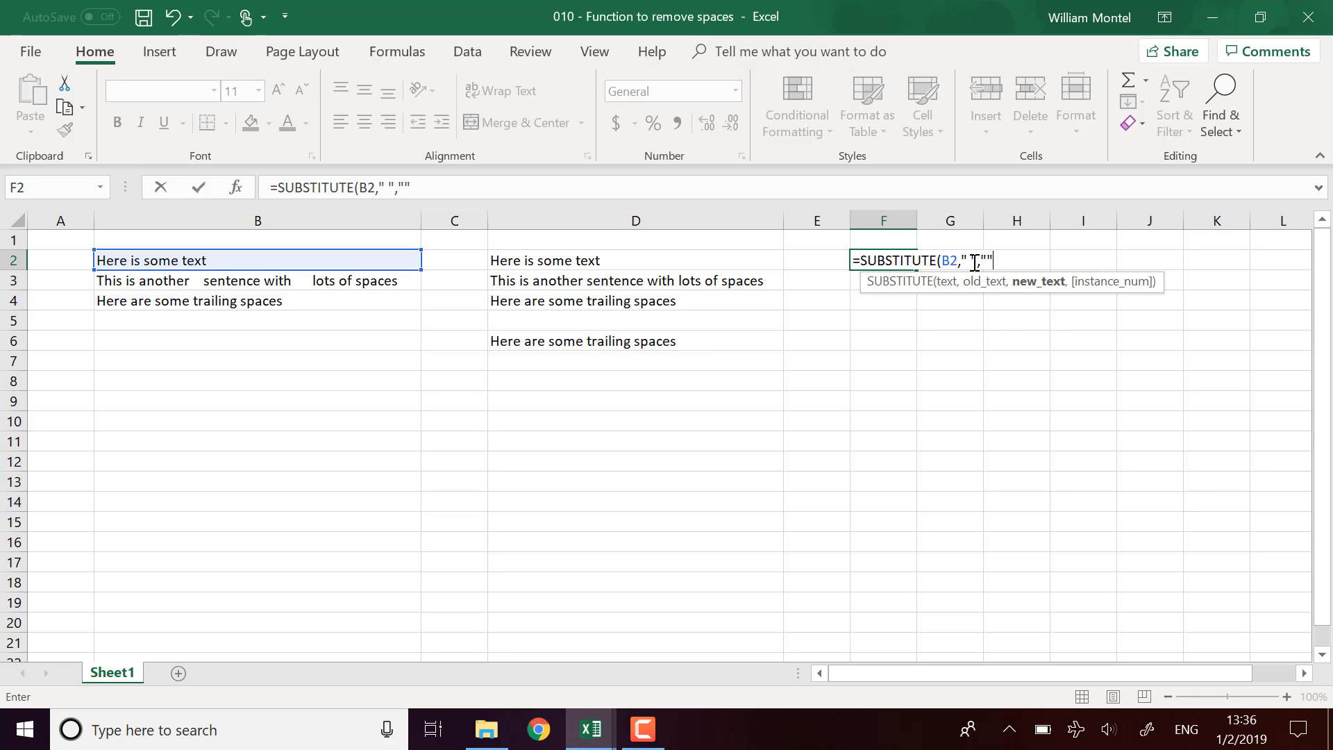
{"action": "key", "text": "Enter"}
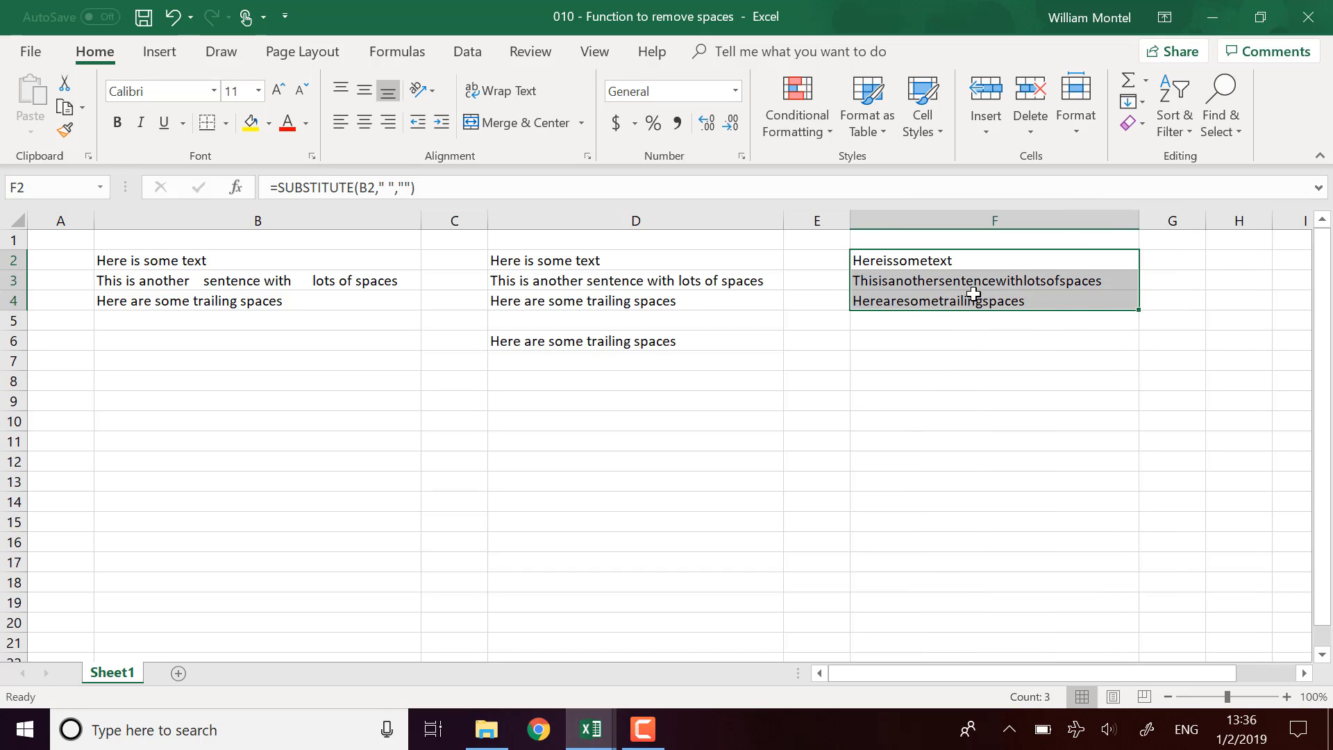
{"action": "mouse_move", "coordinate": [990, 320]}
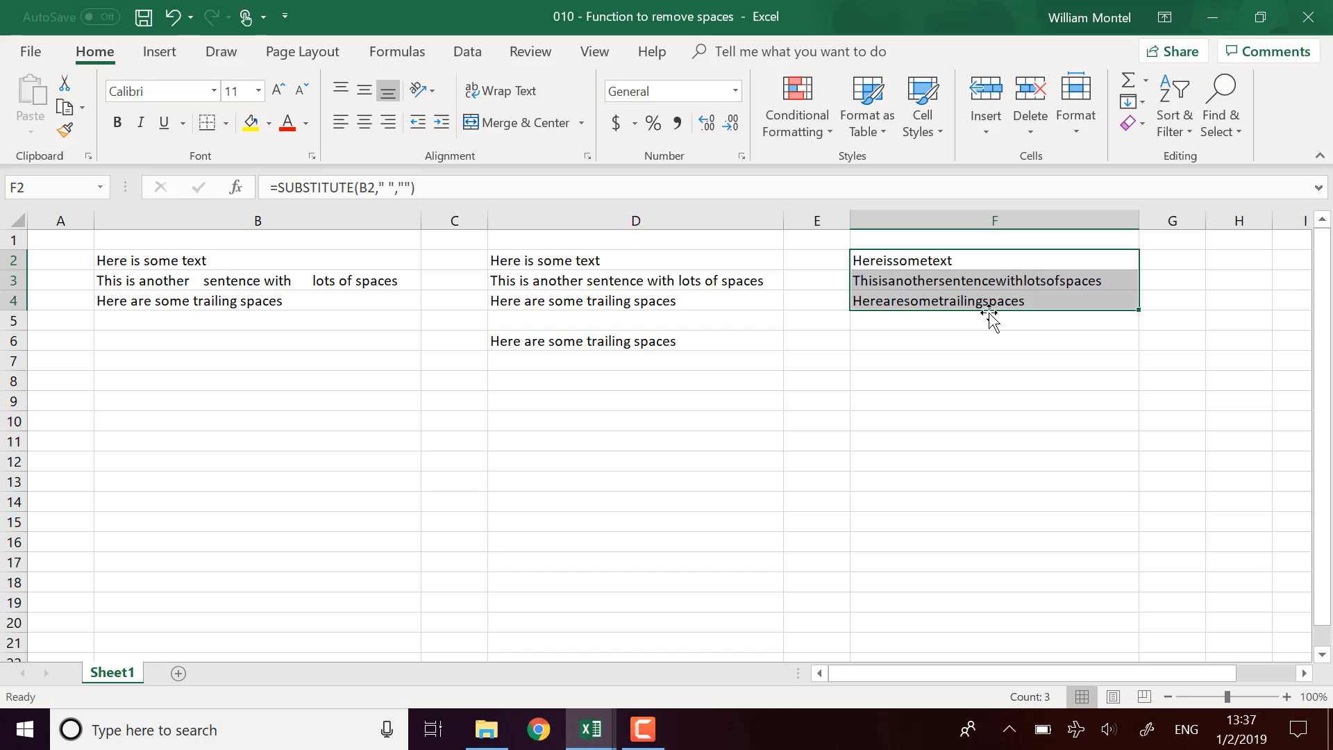
{"action": "mouse_move", "coordinate": [872, 272]}
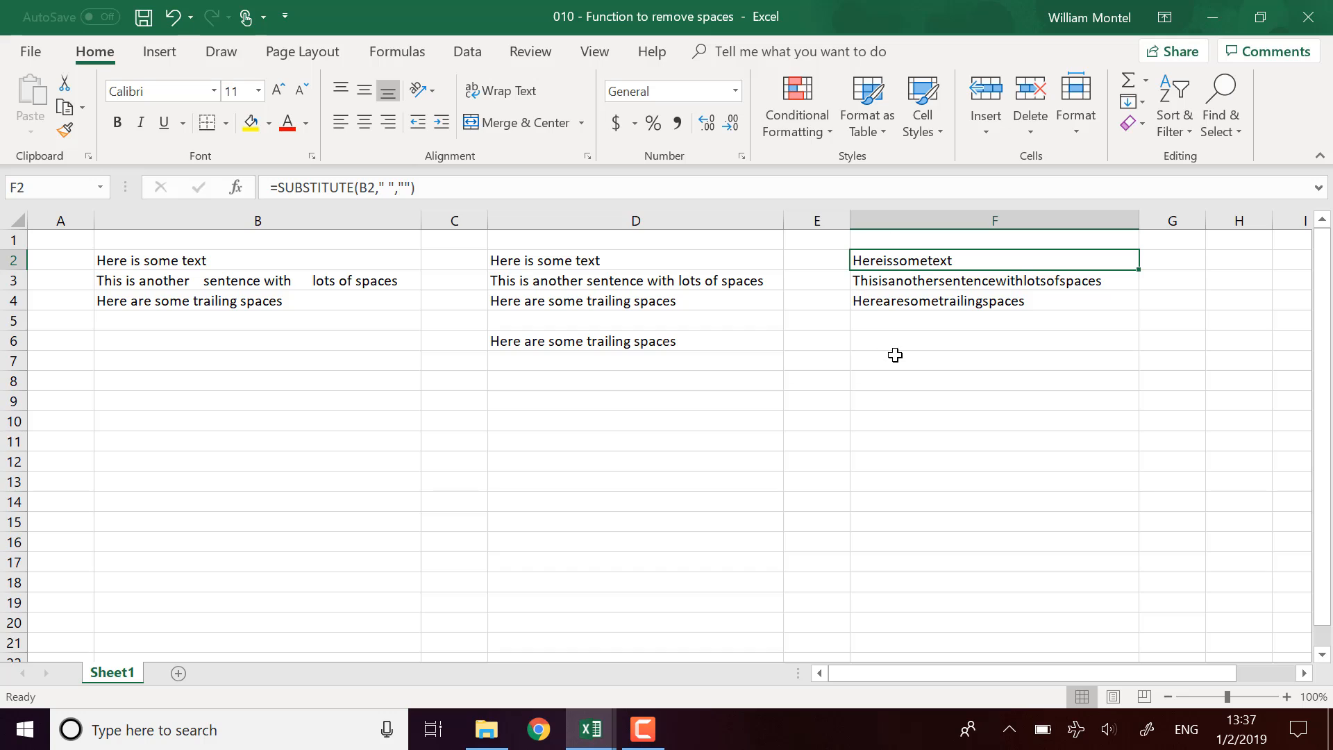
{"action": "mouse_move", "coordinate": [357, 301]}
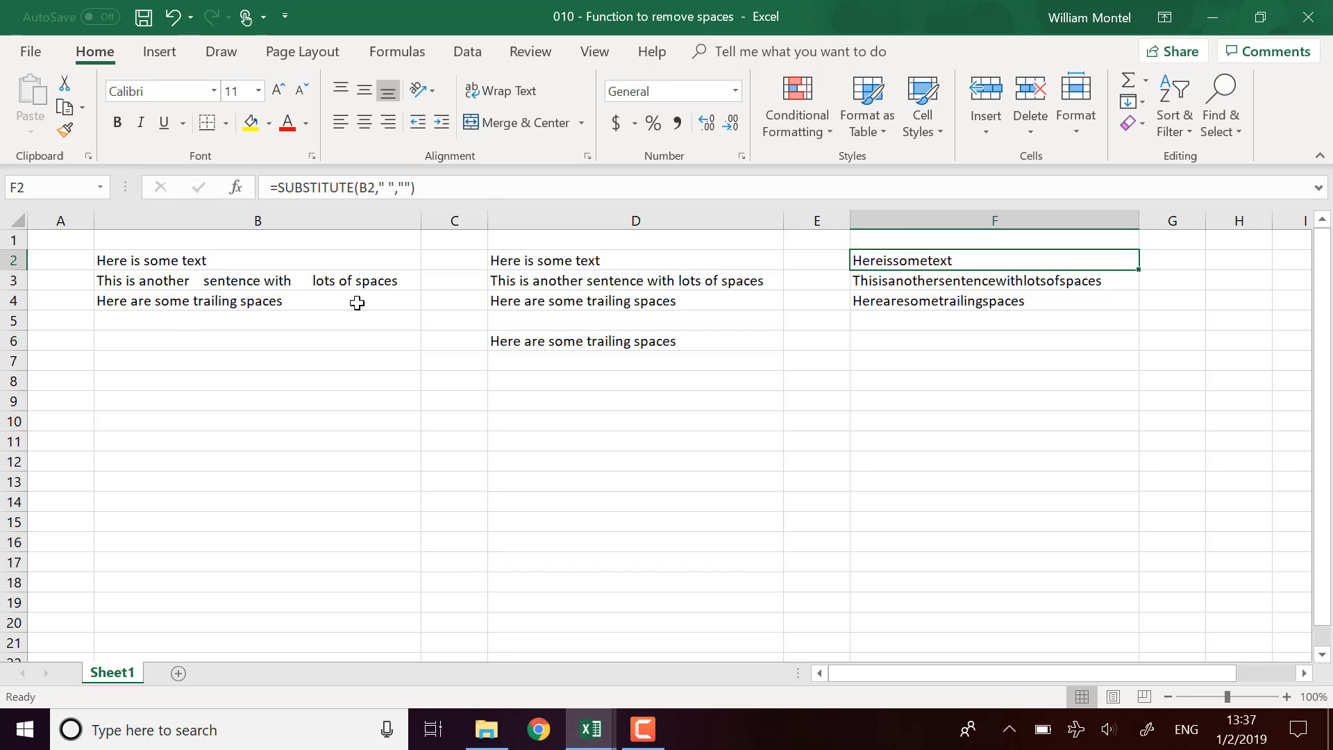
{"action": "mouse_move", "coordinate": [915, 348]}
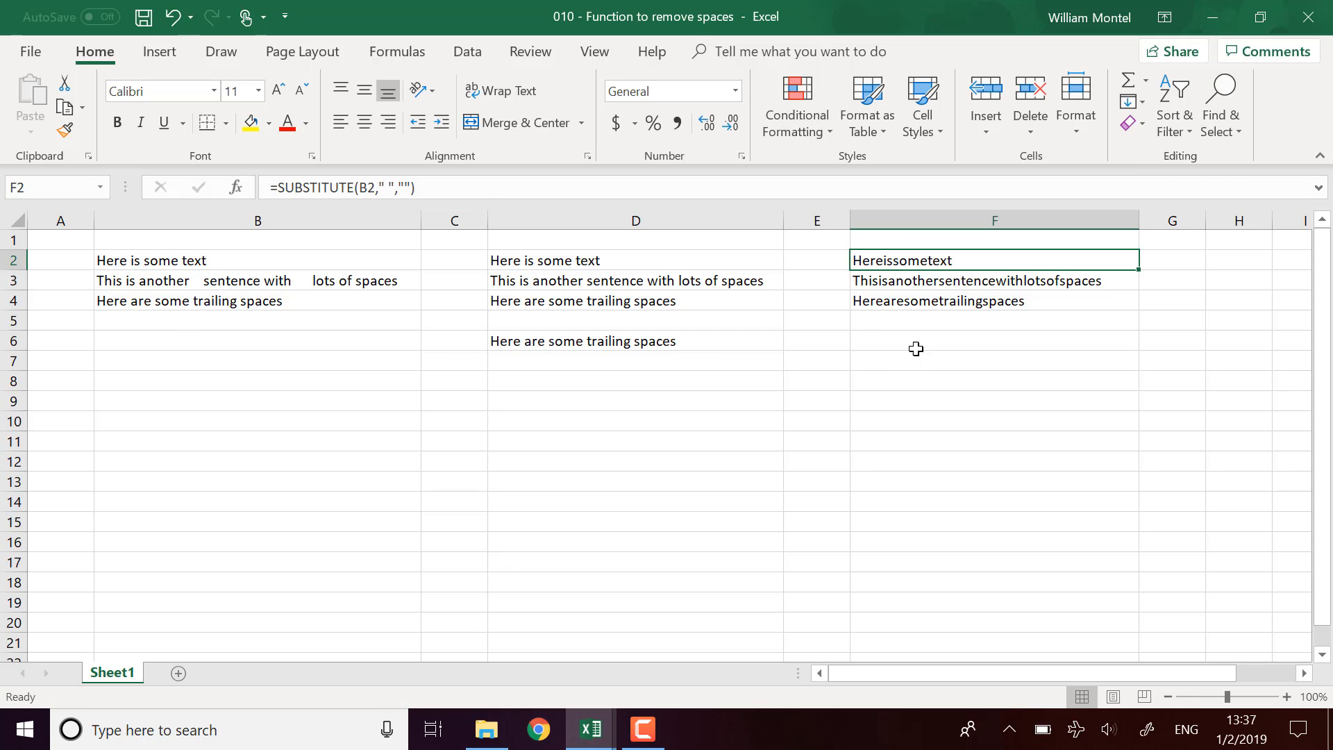
{"action": "mouse_move", "coordinate": [964, 359]}
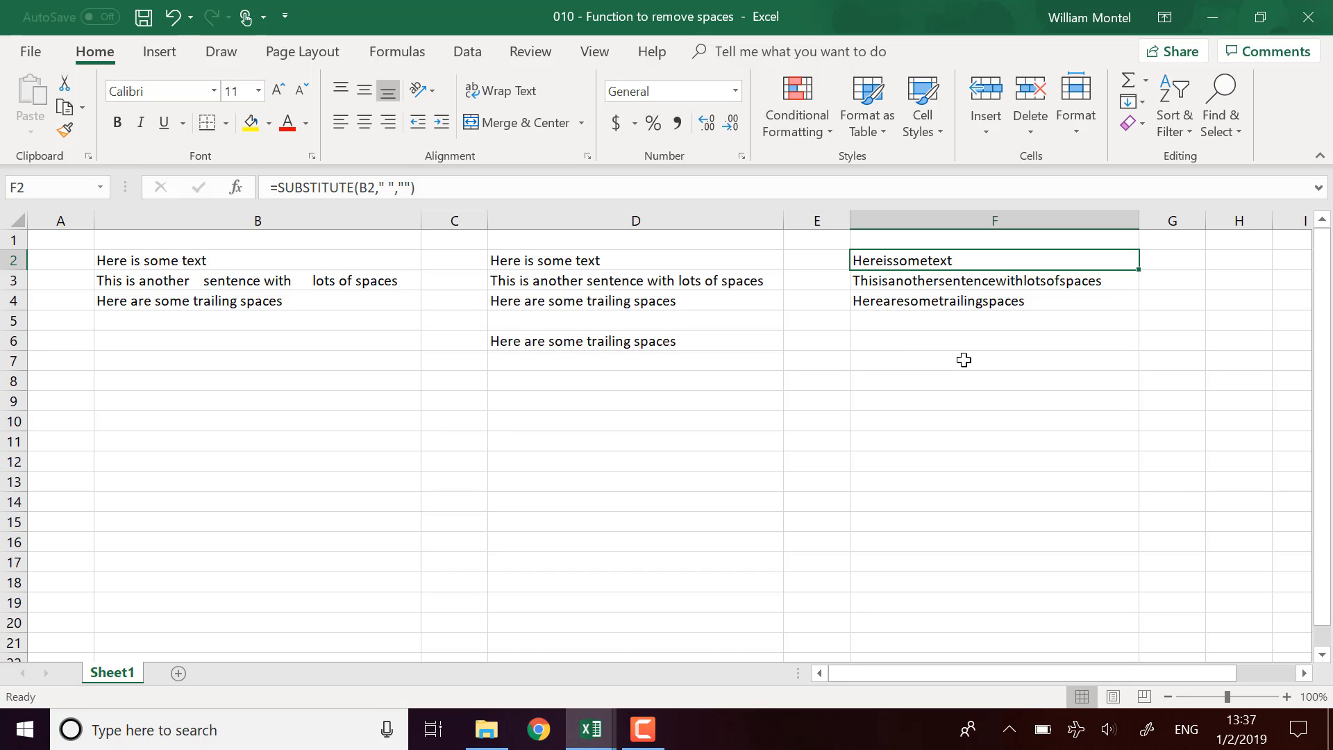